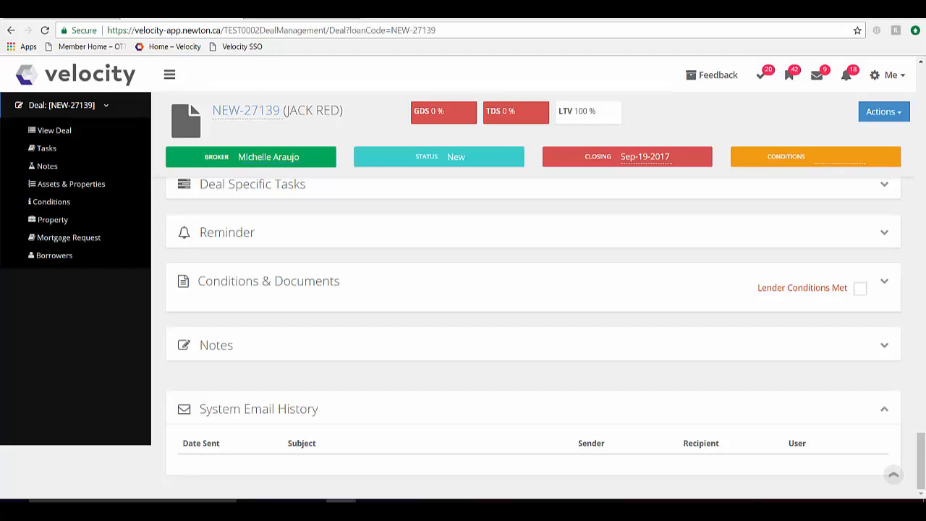
Expand Conditions & Documents on deal NEW-27139, show its Actions, and reach the empty System Email History
click(269, 281)
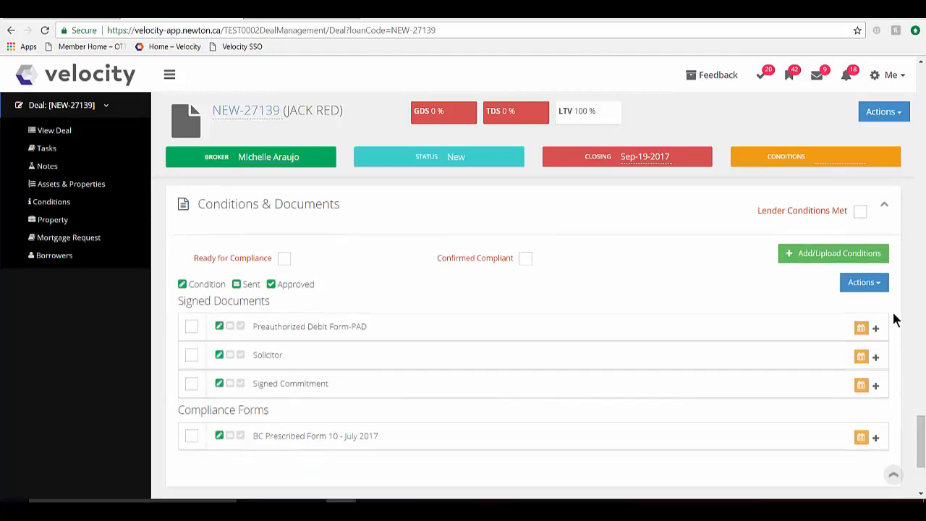
click(864, 282)
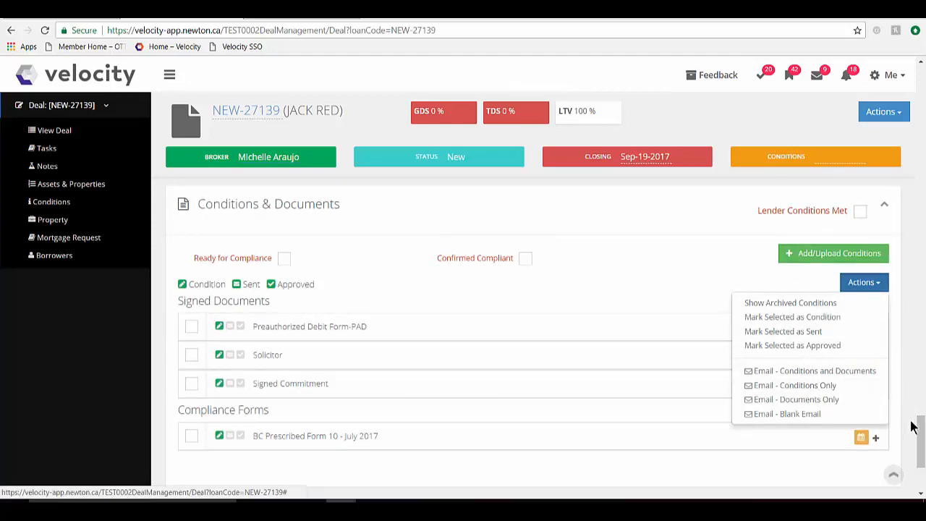
scroll(down, 3)
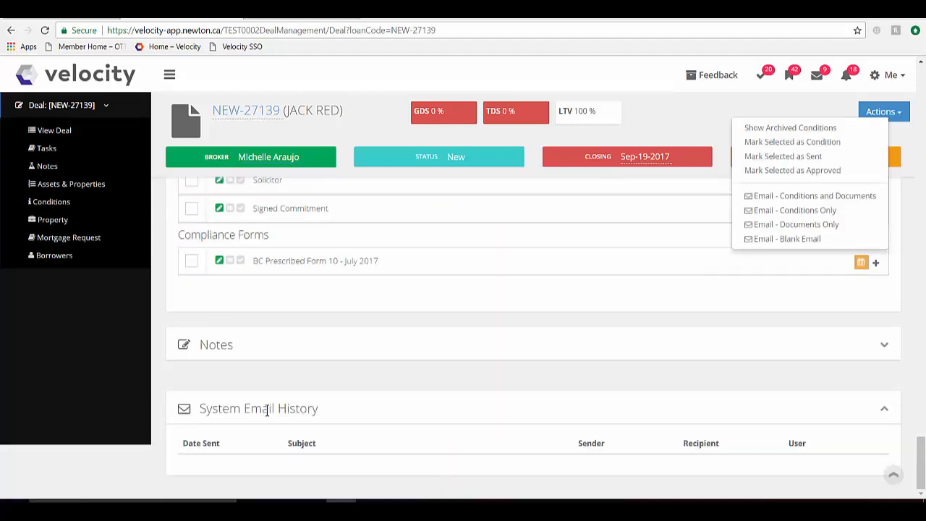
mouse_move(347, 476)
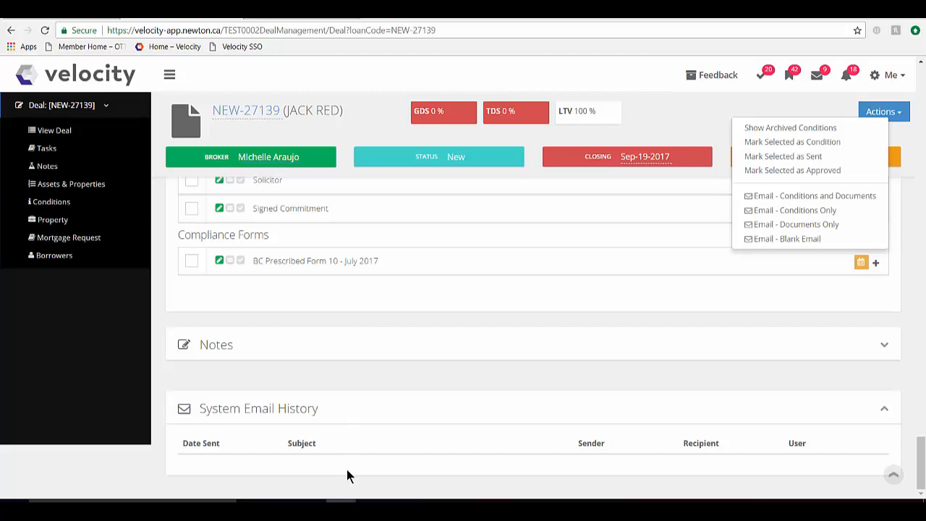
mouse_move(90, 395)
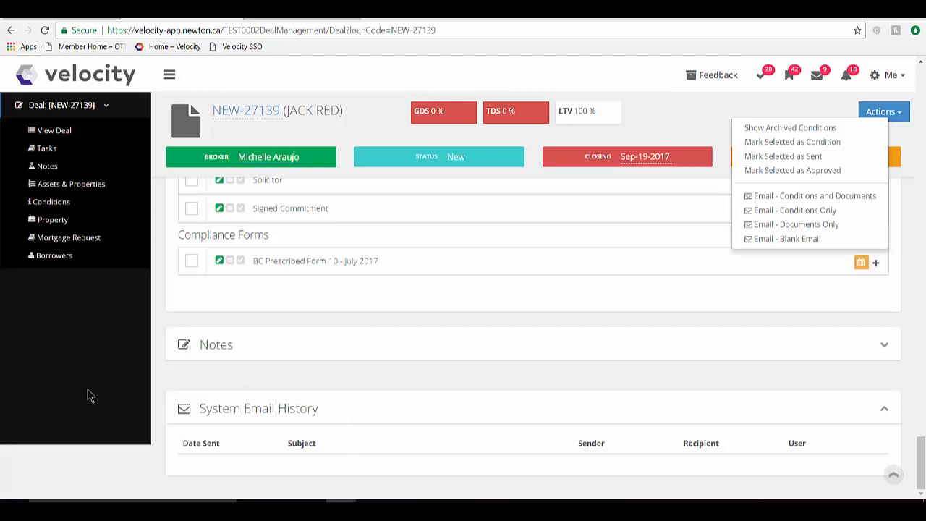
mouse_move(311, 478)
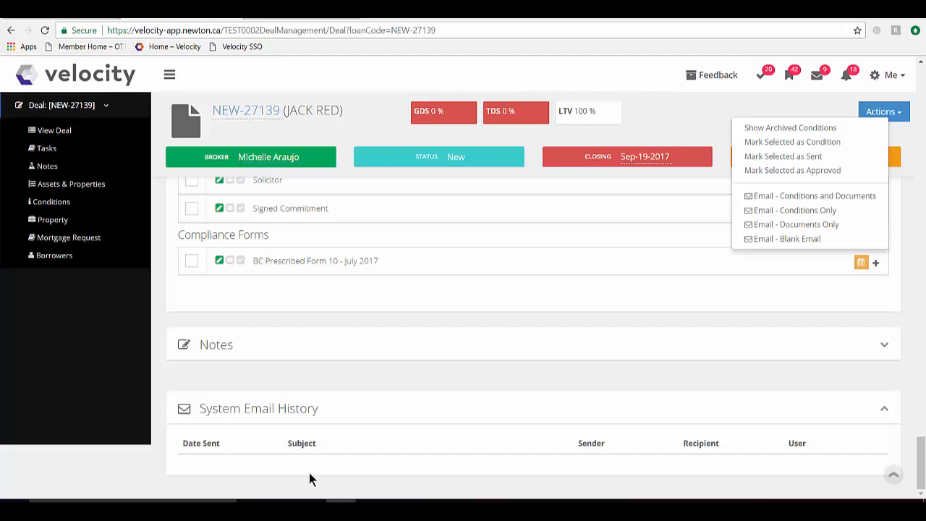
mouse_move(205, 443)
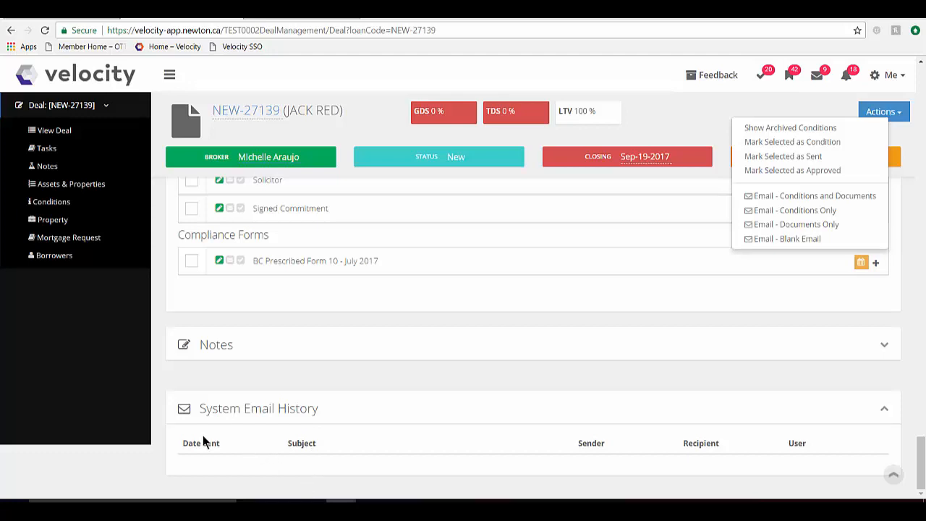
mouse_move(288, 466)
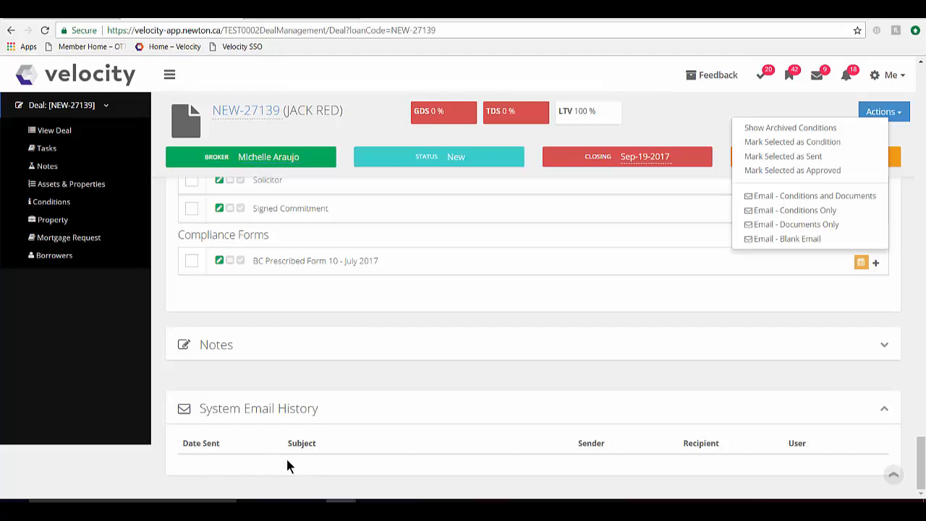
mouse_move(333, 408)
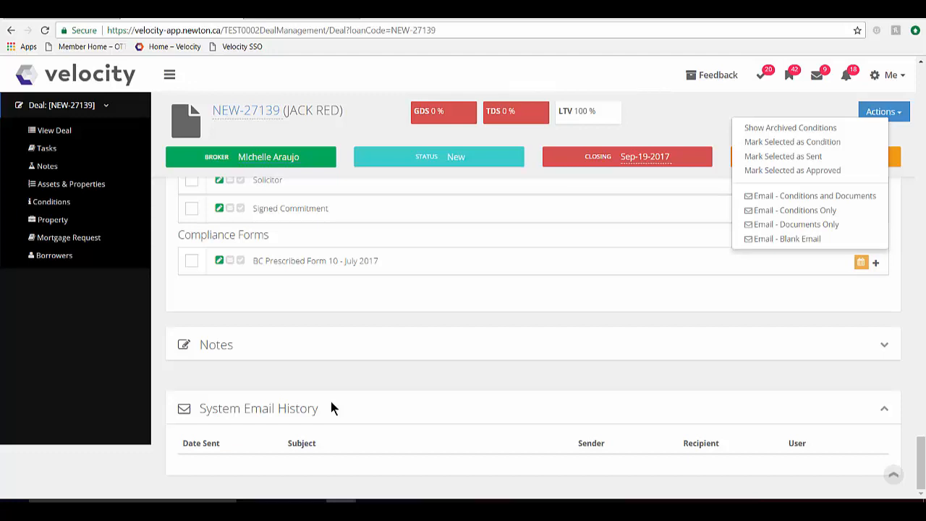
mouse_move(281, 122)
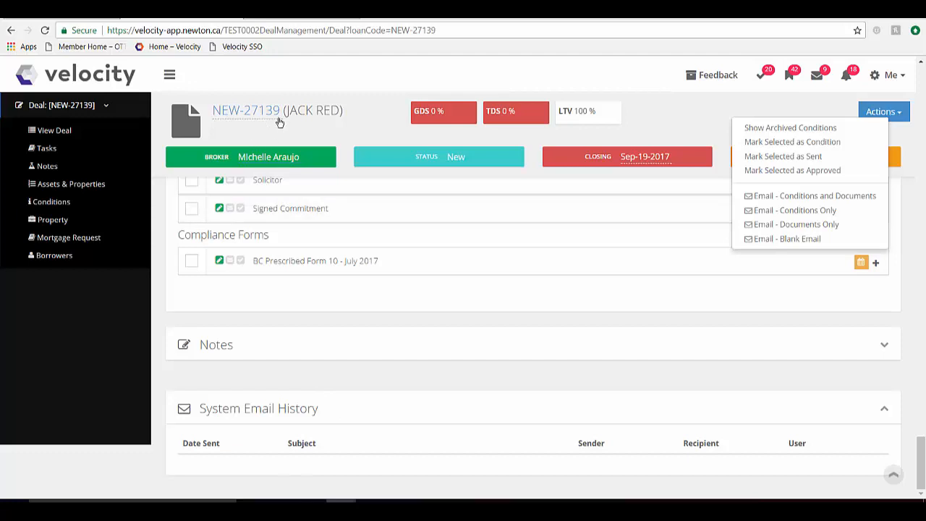
mouse_move(232, 115)
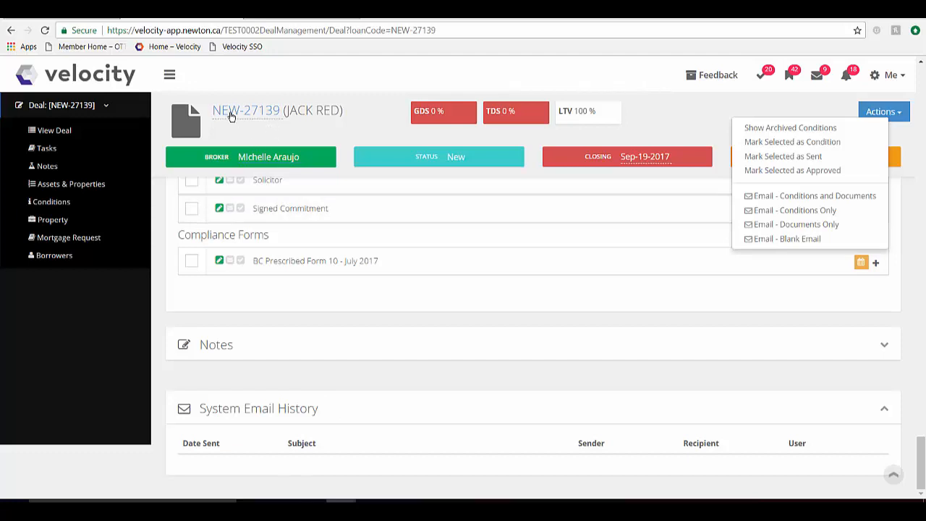
mouse_move(388, 123)
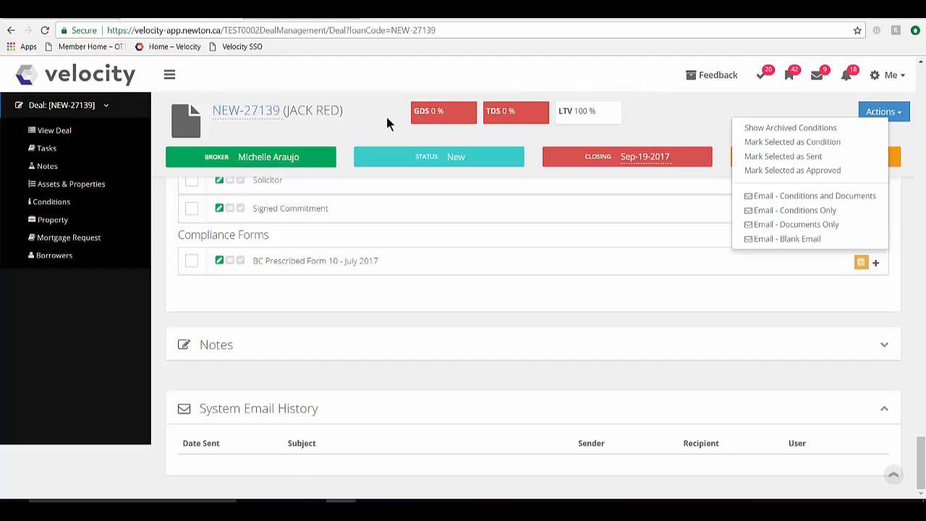
mouse_move(795, 104)
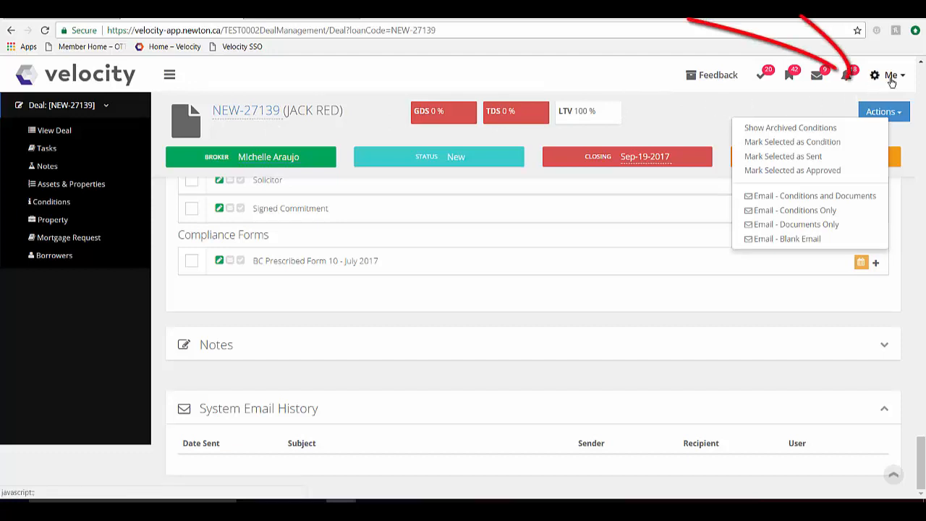
In user settings, reach Email Options and select the account's tag address for copying
click(784, 156)
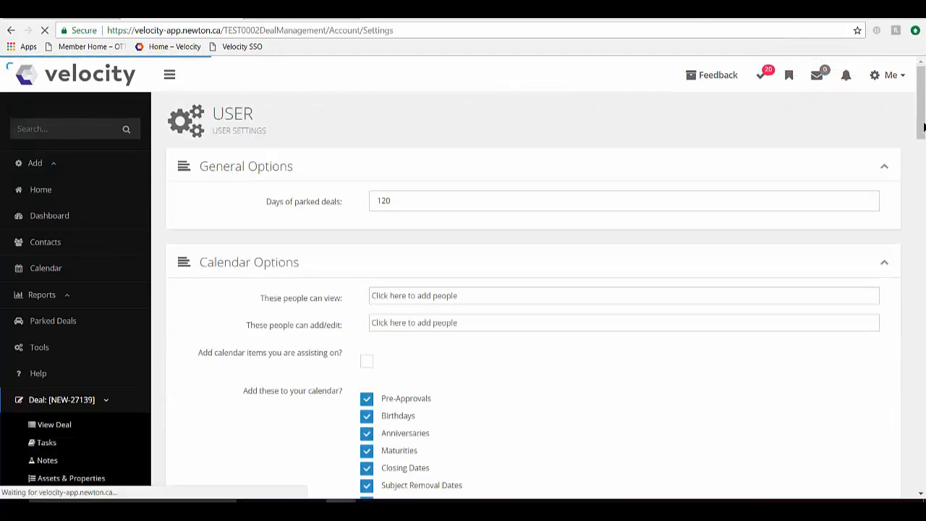
scroll(down, 3)
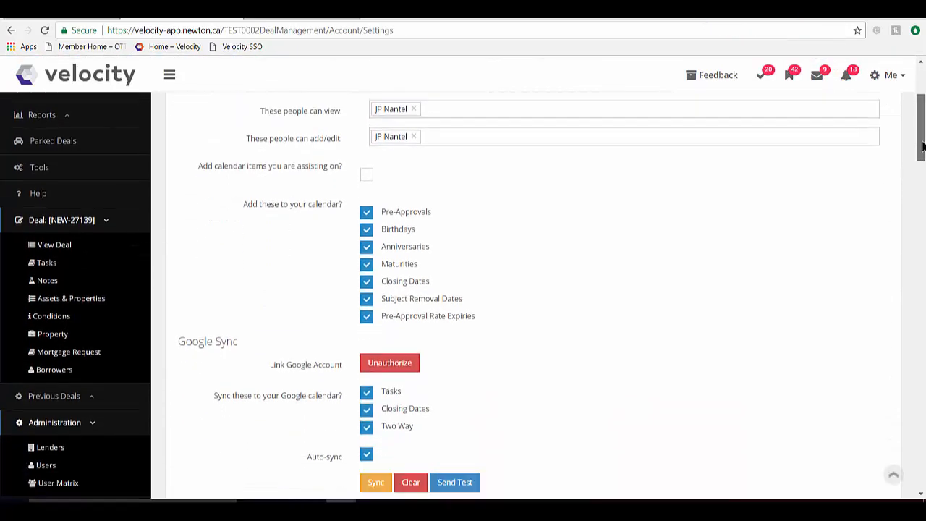
scroll(down, 3)
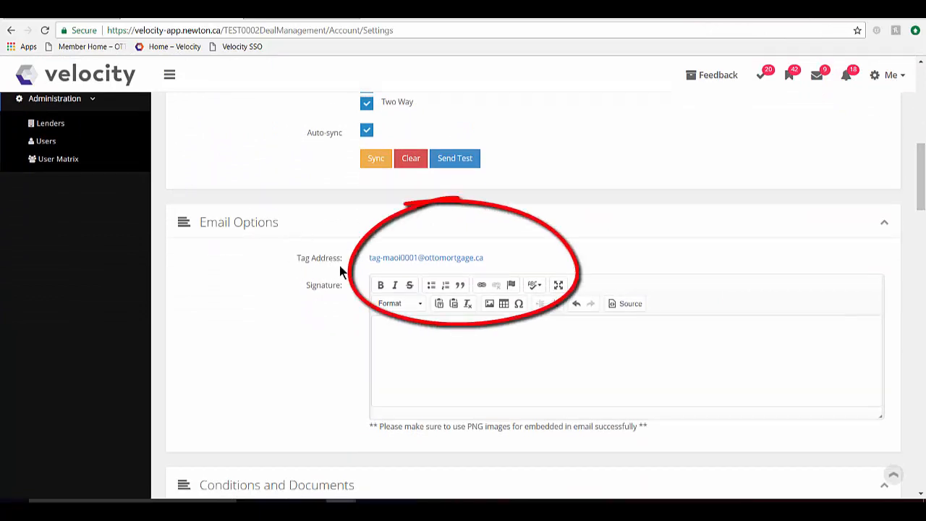
double_click(425, 258)
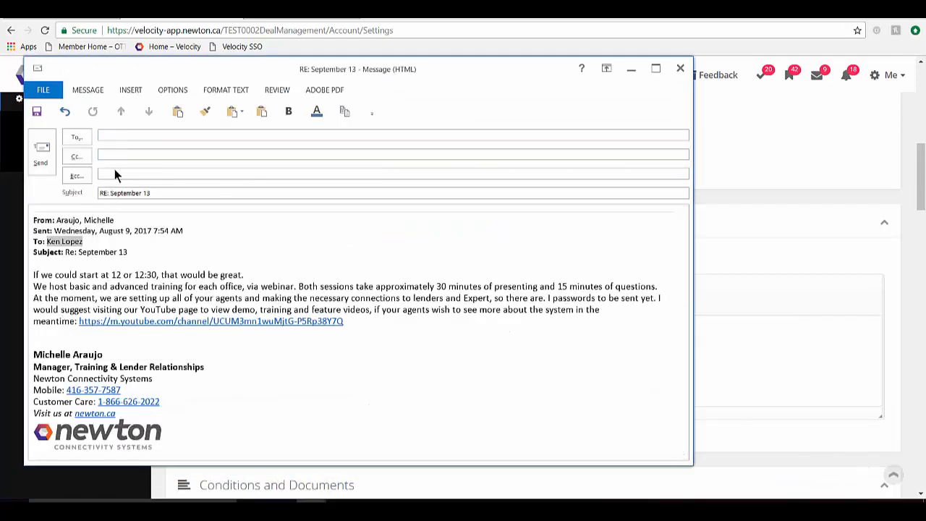
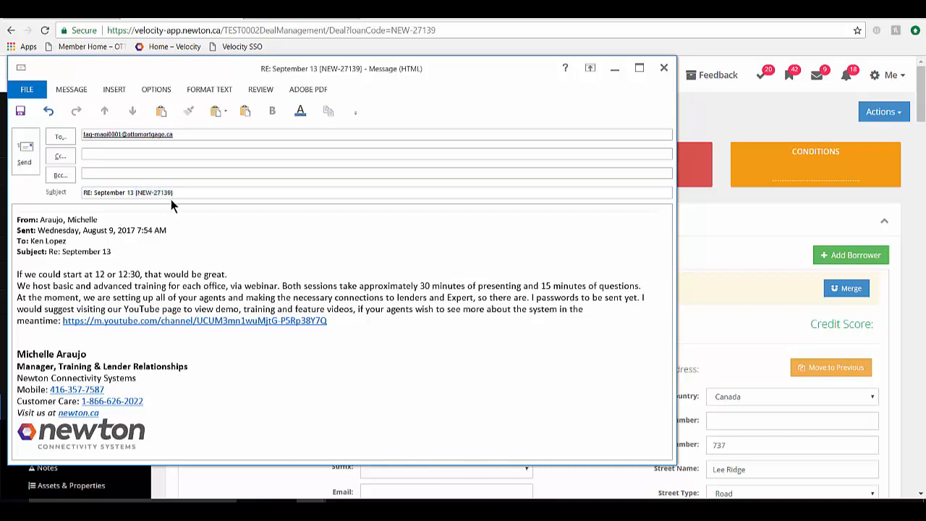
mouse_move(26, 152)
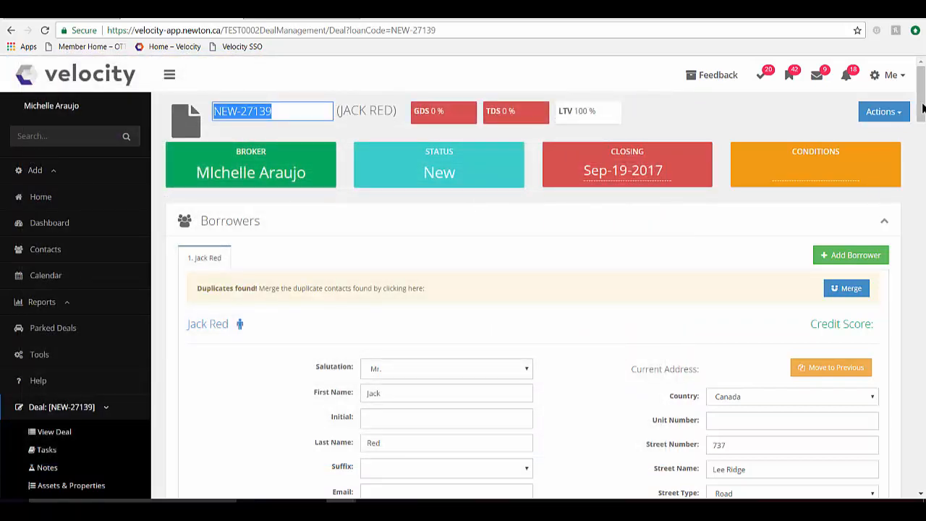
Scroll the NEW-27139 deal page down to the collapsed System Email History panel
scroll(down, 3)
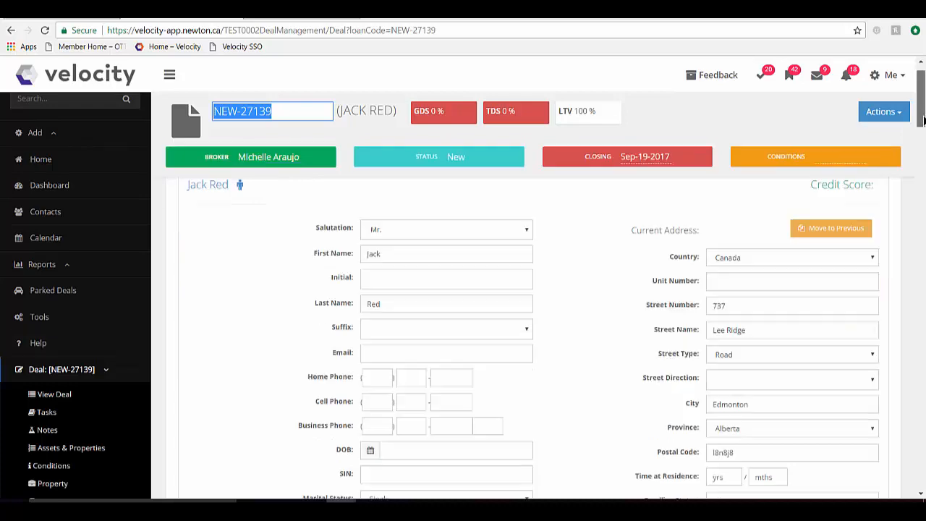
scroll(down, 3)
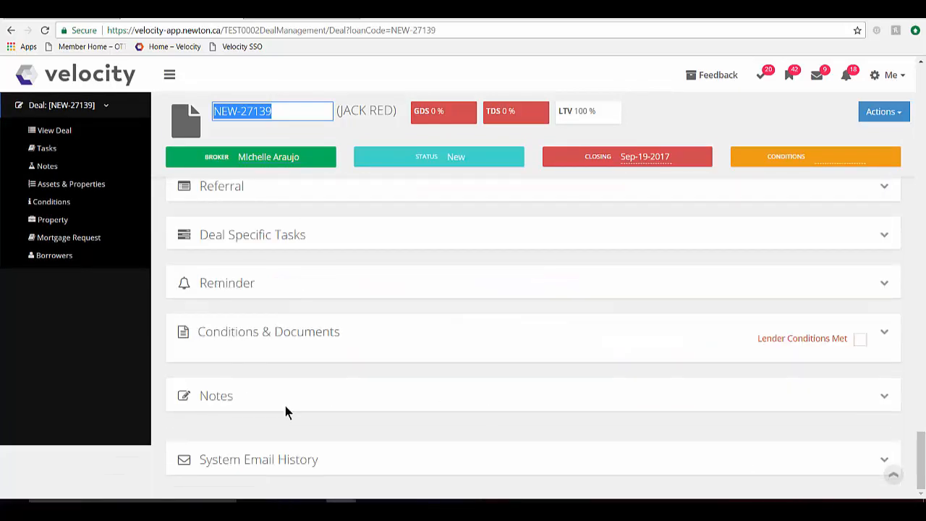
mouse_move(246, 232)
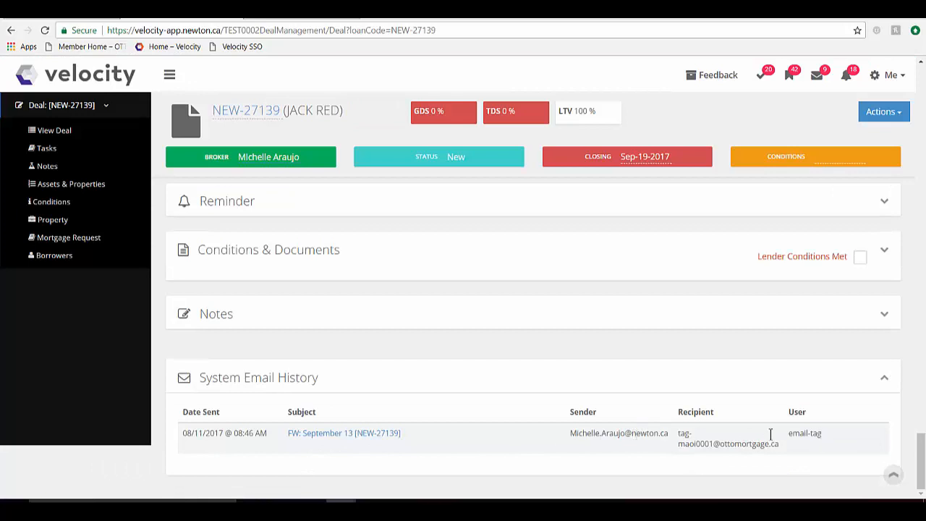
mouse_move(408, 405)
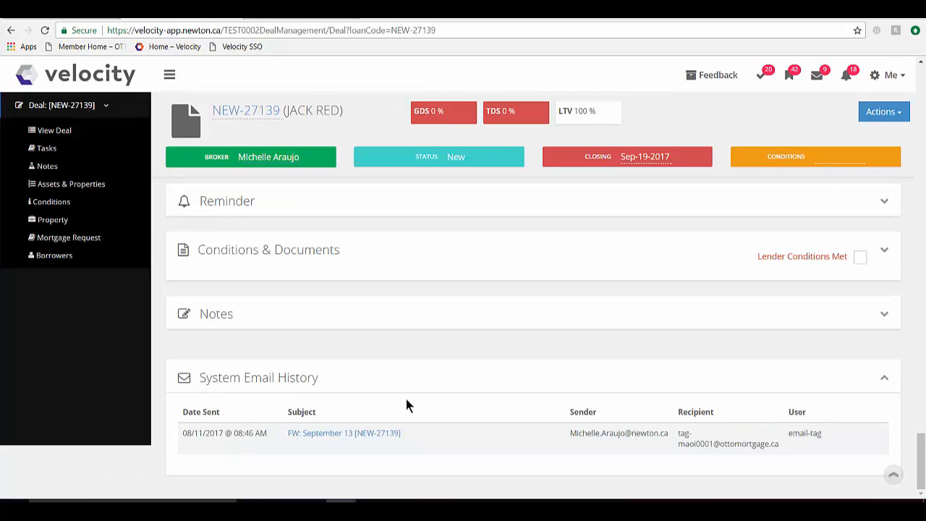
mouse_move(232, 411)
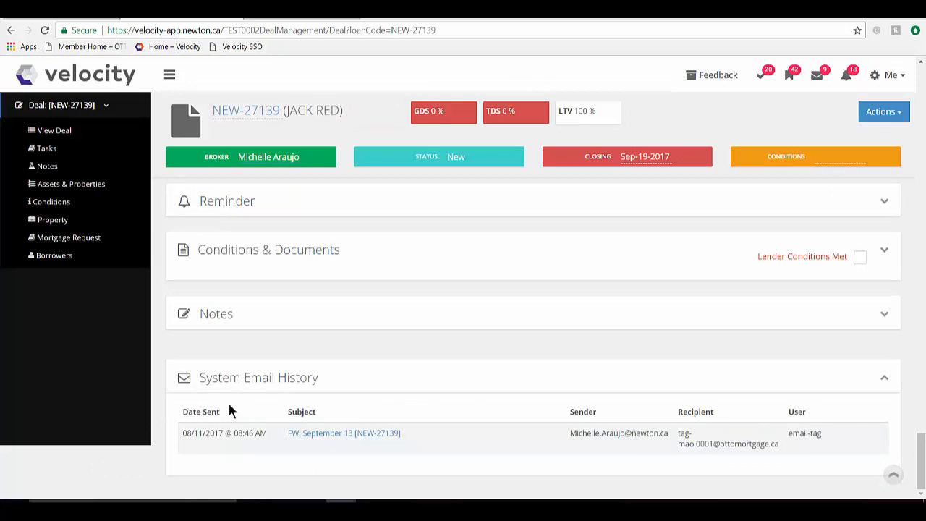
mouse_move(235, 130)
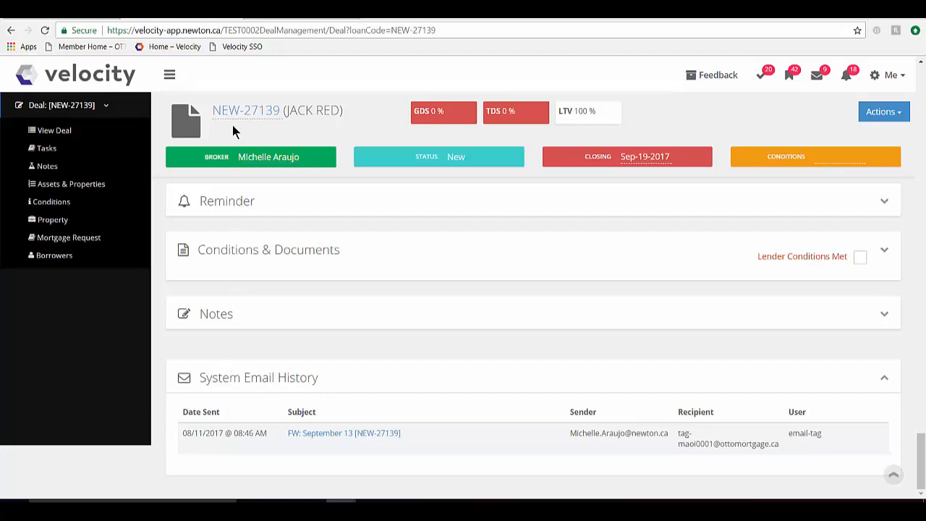
mouse_move(278, 118)
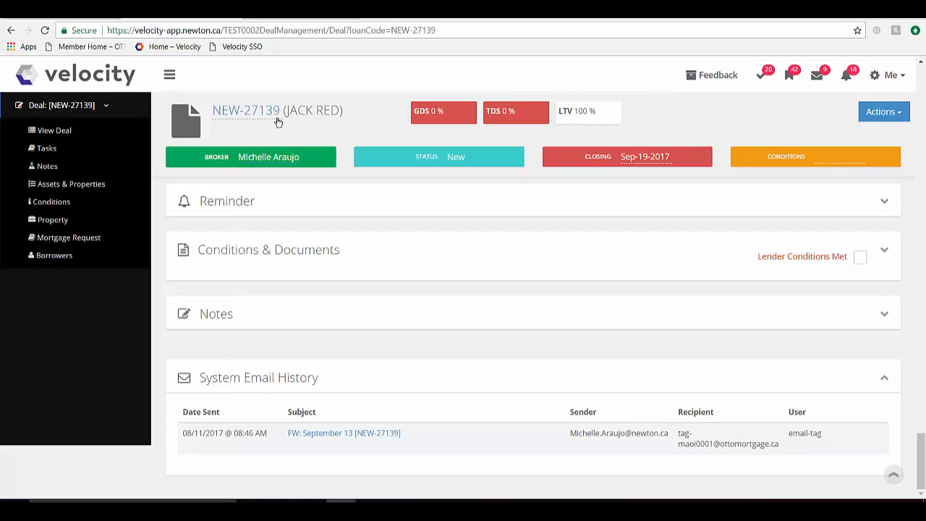